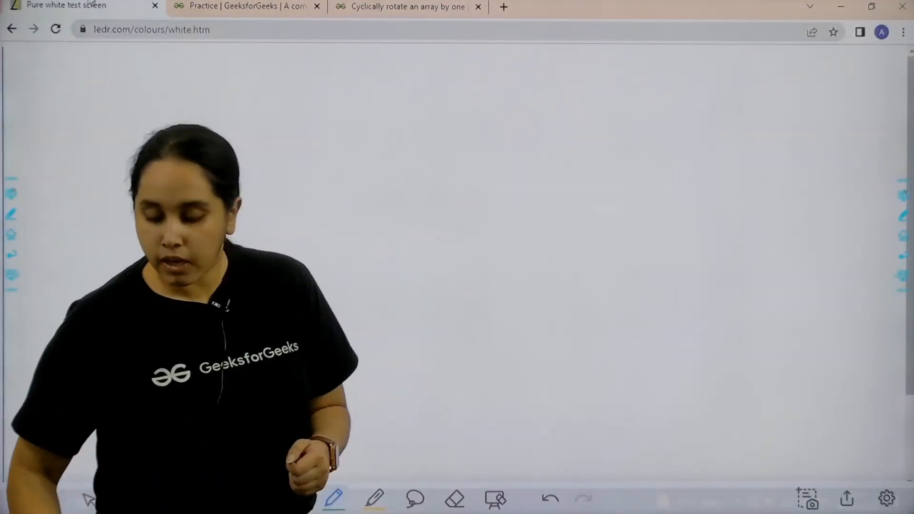
- Switch to the Practice tab showing the filtered basic problem list
{"action": "left_click", "coordinate": [248, 7]}
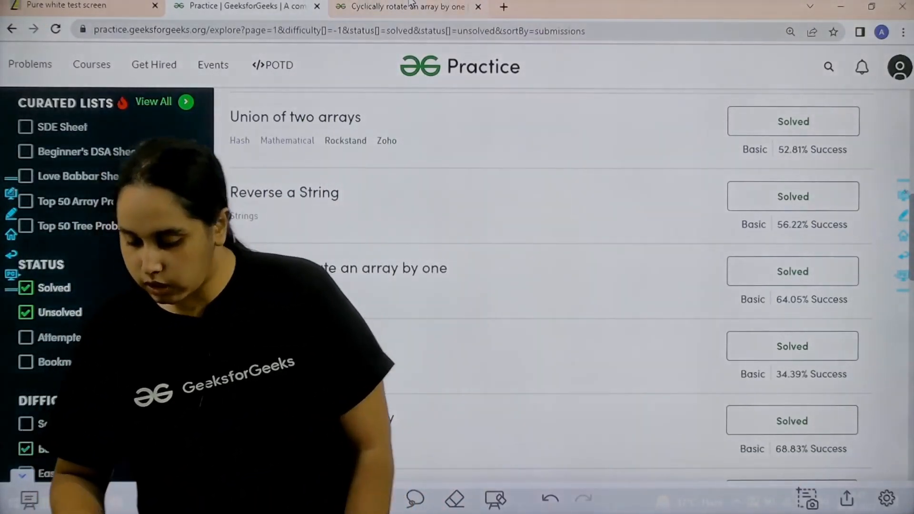
- Open the 'Cyclically rotate an array by one' problem with its Python3 rotate template
{"action": "left_click", "coordinate": [385, 269]}
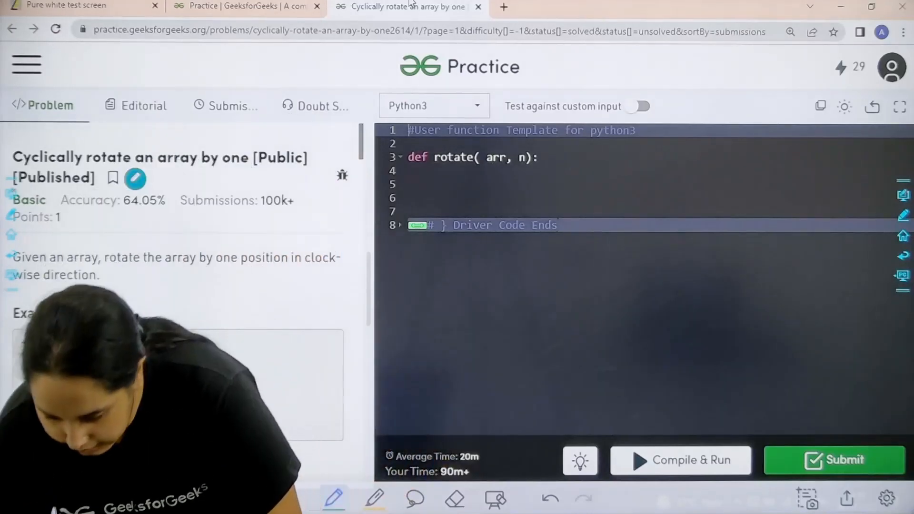
- Save the last element with x=arr[n-1] and start the for i in range(n-1): loop
{"action": "left_click", "coordinate": [539, 157]}
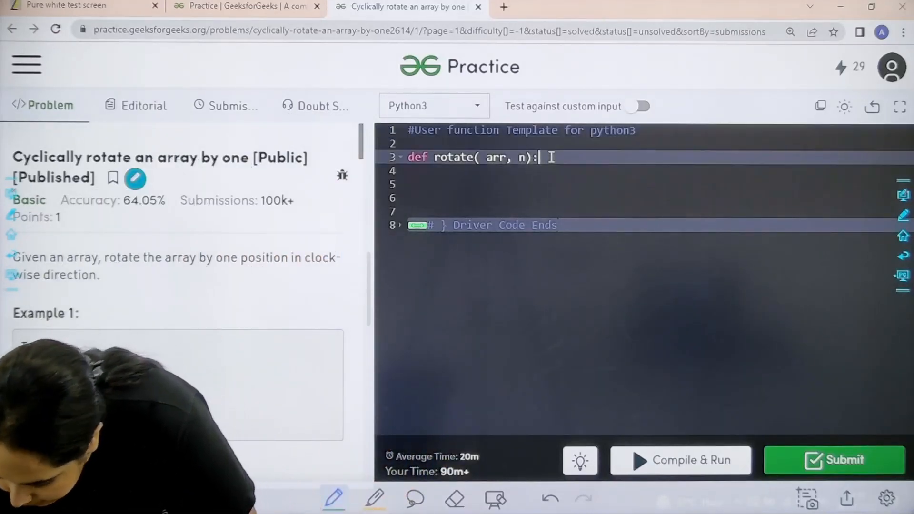
{"action": "type", "text": "x"}
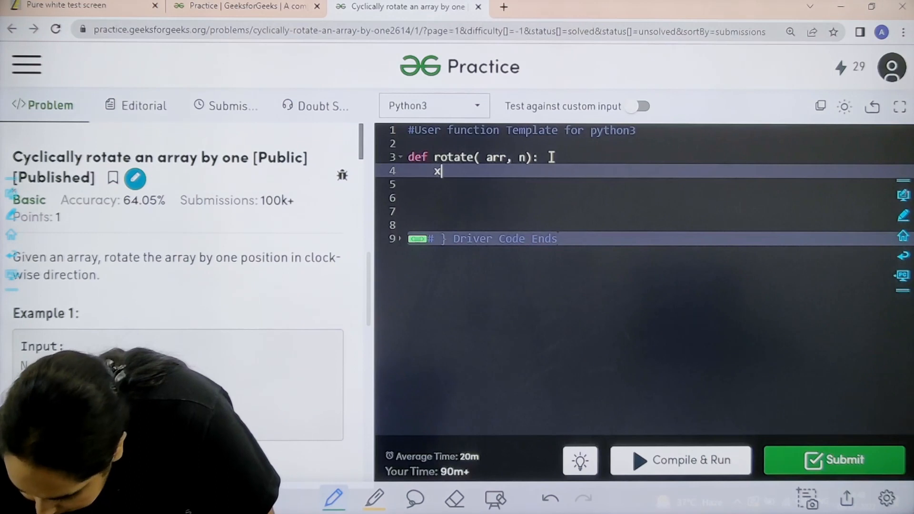
{"action": "type", "text": "=arr"}
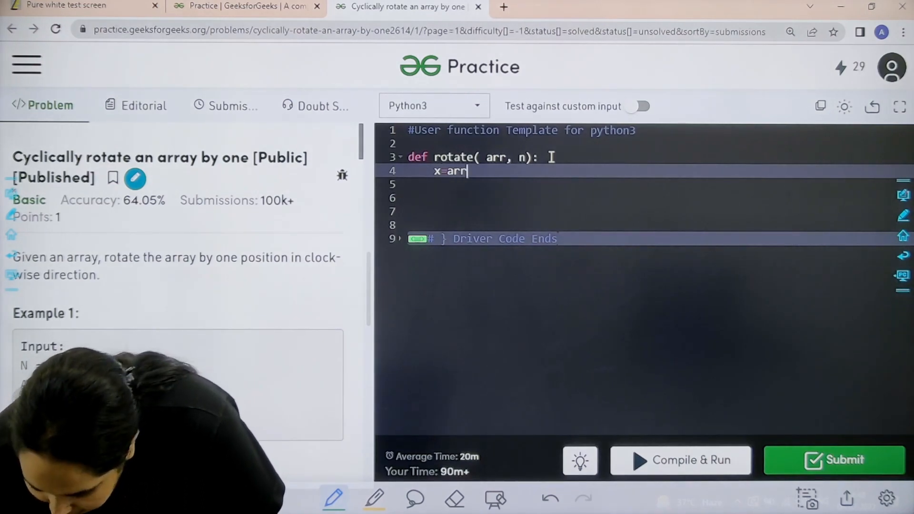
{"action": "type", "text": "[n-1]"}
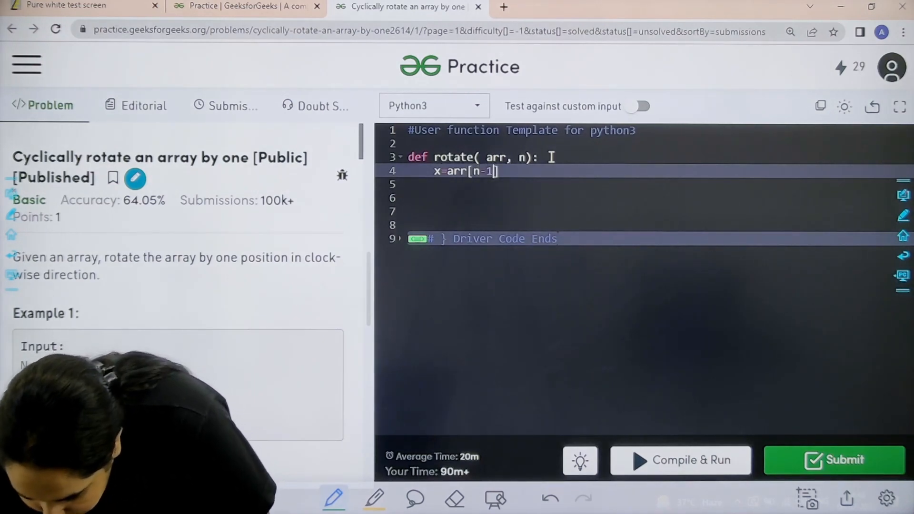
{"action": "type", "text": "for i in r"}
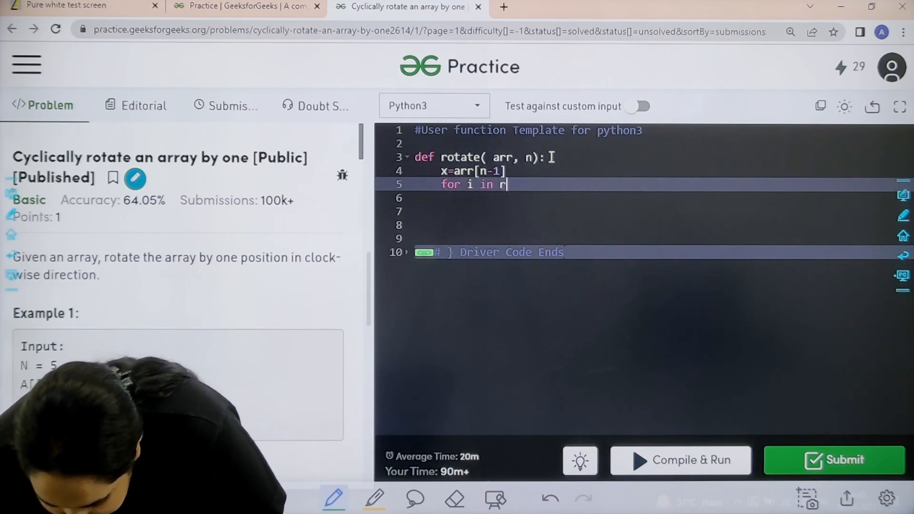
{"action": "type", "text": "ange"}
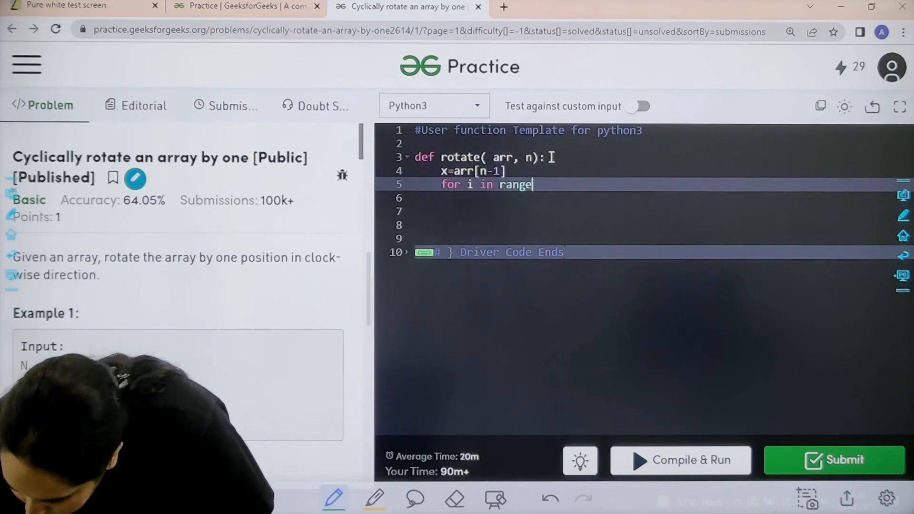
{"action": "type", "text": "(n-"}
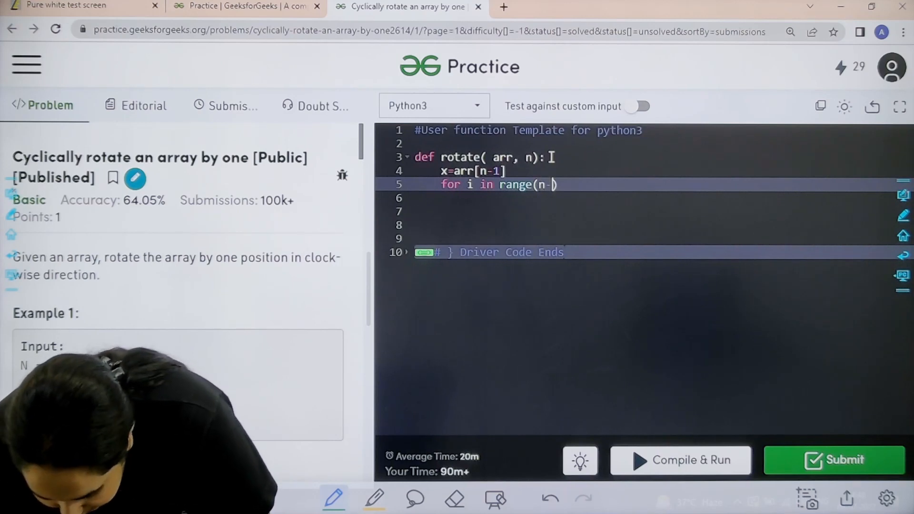
{"action": "type", "text": "1):"}
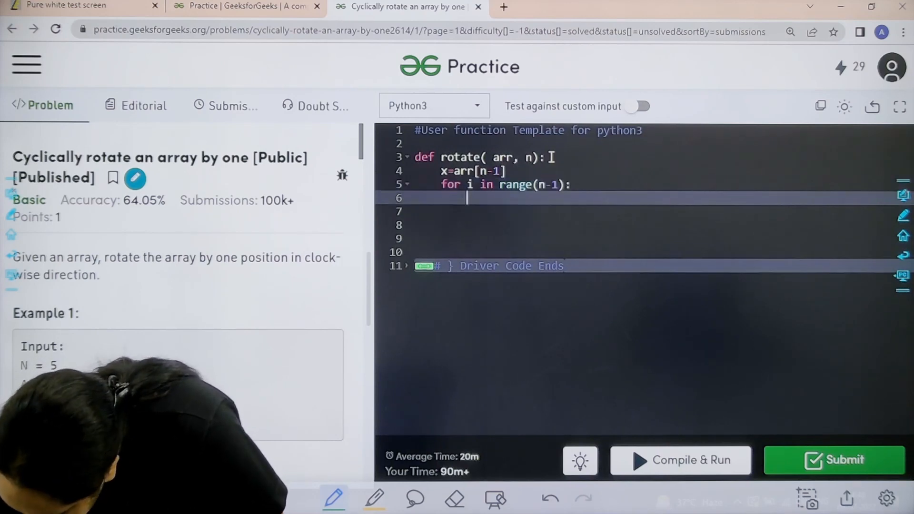
- Shift elements right inside the loop with arr[n-(i+1)]=arr[n-(i+2)]
{"action": "type", "text": "arr"}
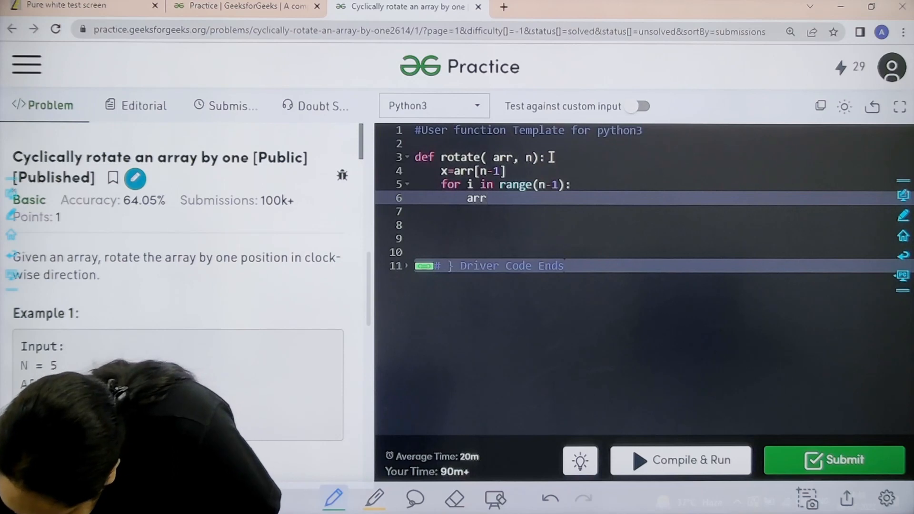
{"action": "type", "text": "["}
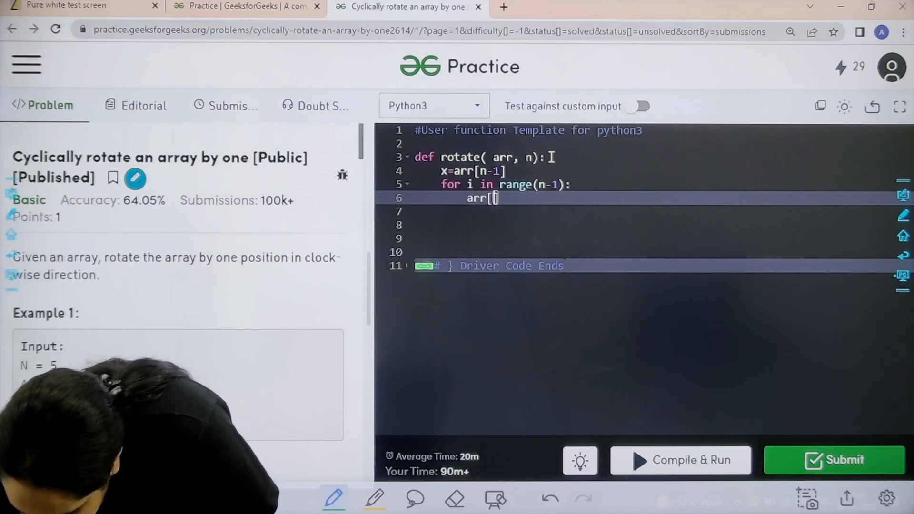
{"action": "type", "text": "n-"}
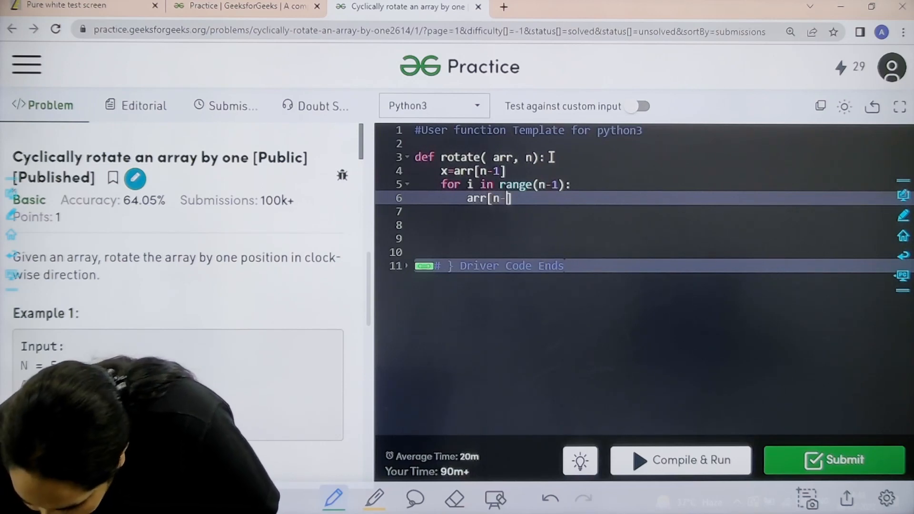
{"action": "type", "text": "(i+1)"}
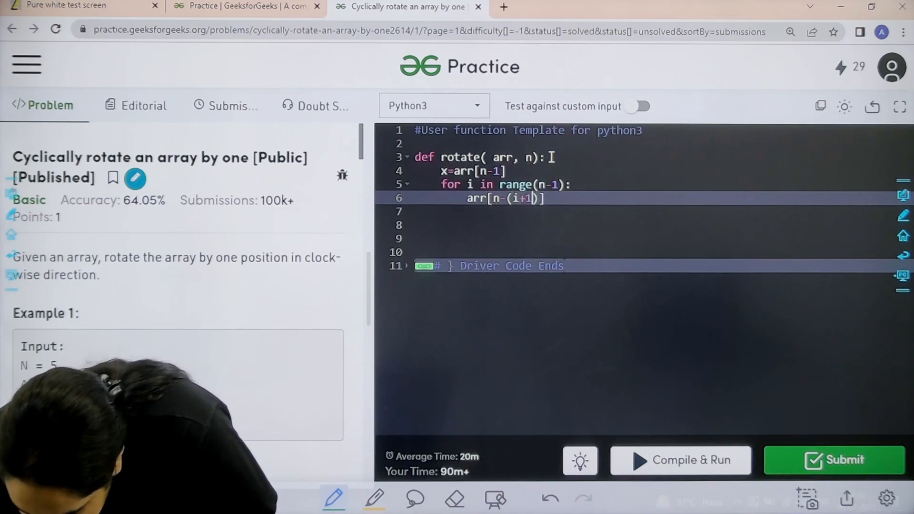
{"action": "type", "text": "="}
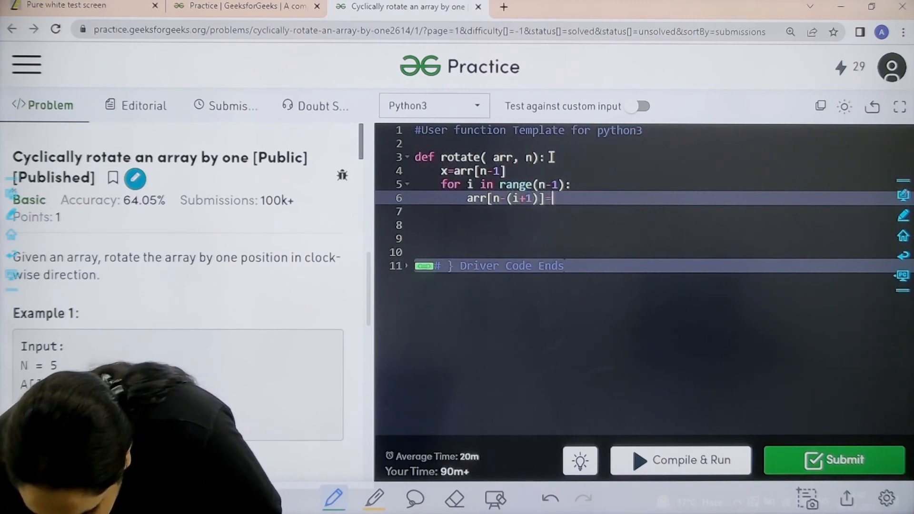
{"action": "type", "text": "=arr["}
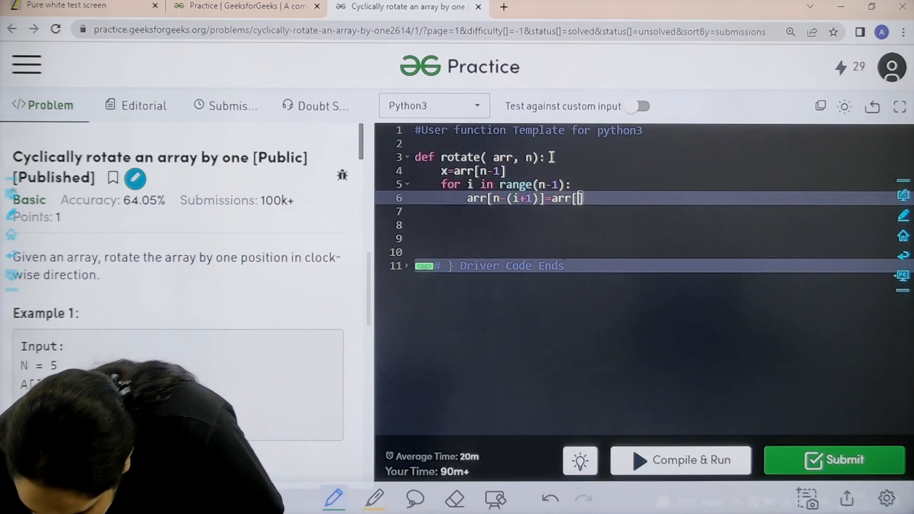
{"action": "type", "text": "n-"}
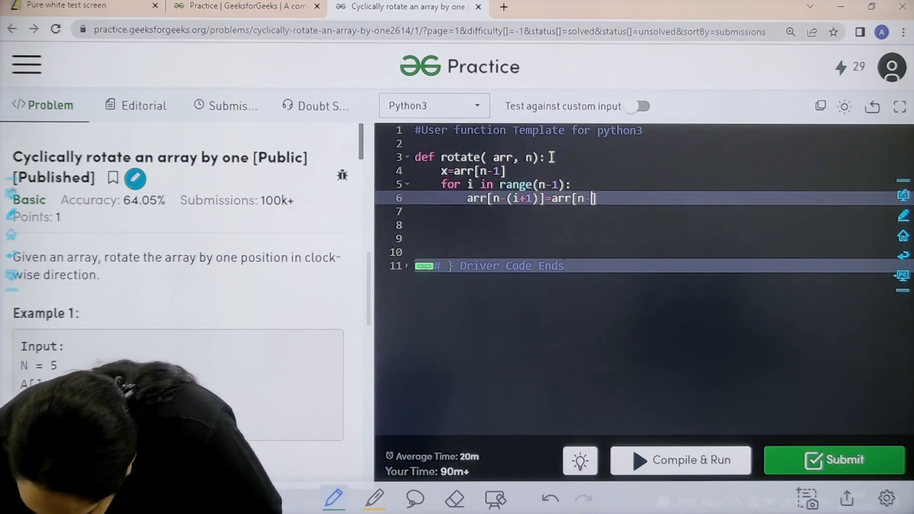
{"action": "type", "text": "(i+2)"}
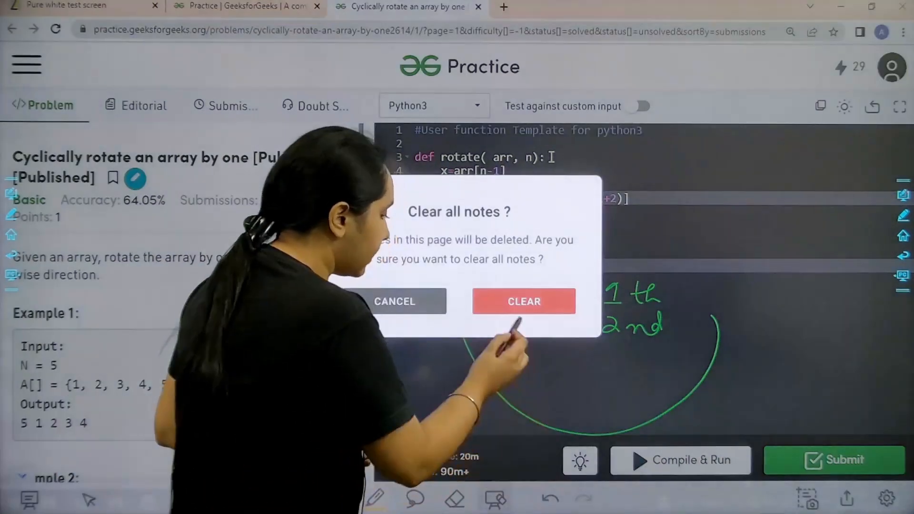
- Place the saved element at the front with arr[0]=x outside the loop and return arr
{"action": "left_click", "coordinate": [523, 301]}
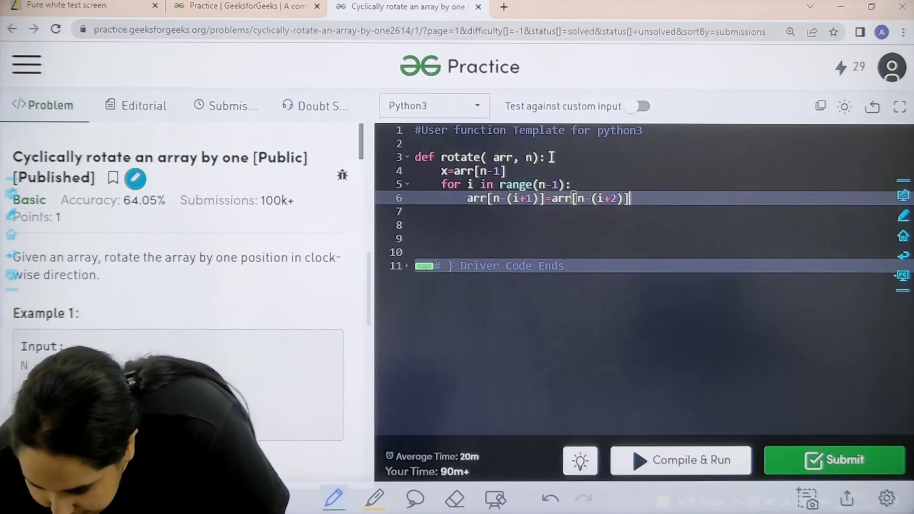
{"action": "type", "text": "arr[0"}
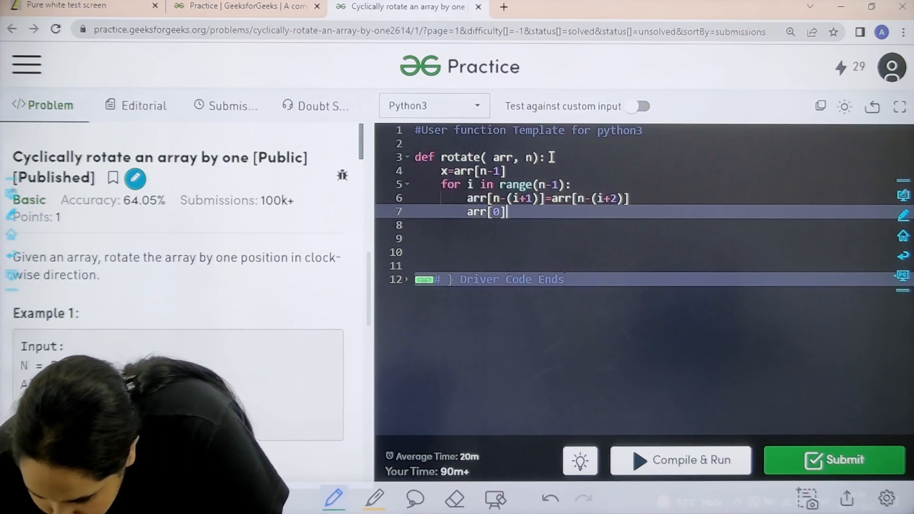
{"action": "type", "text": "=x"}
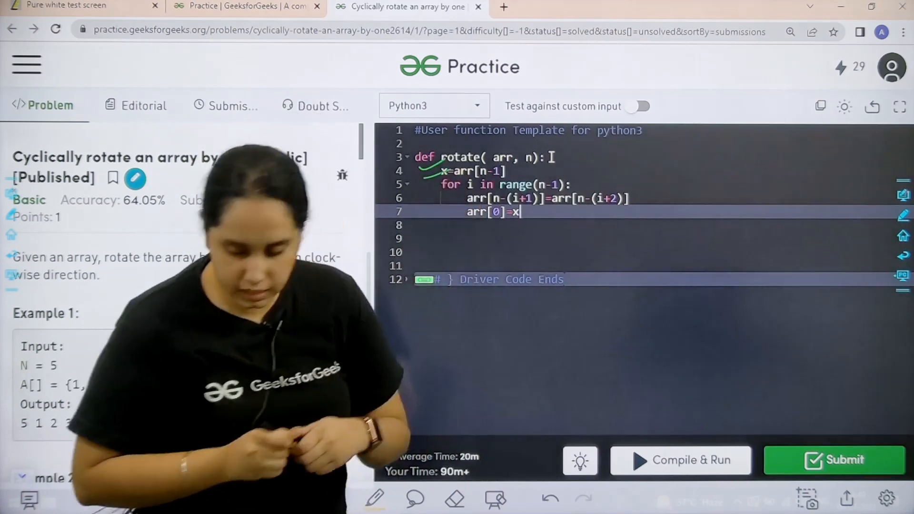
{"action": "key", "text": "enter"}
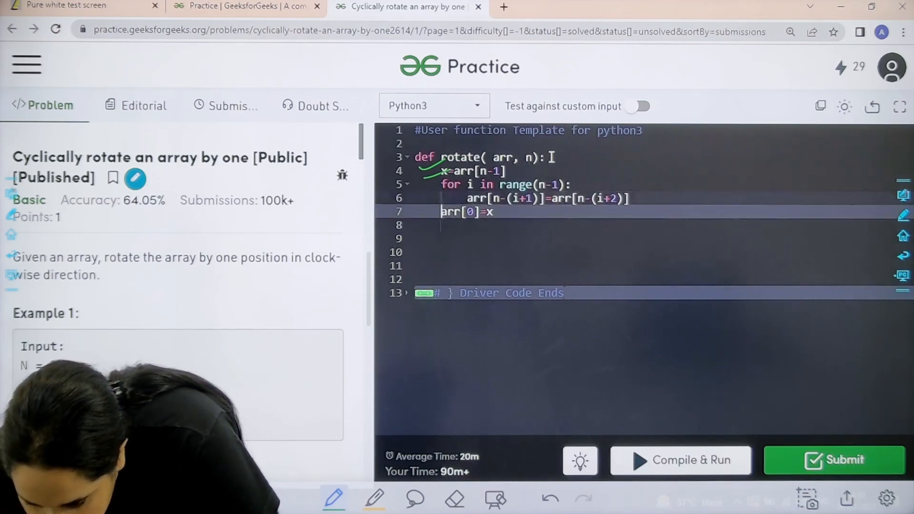
{"action": "type", "text": "return arr"}
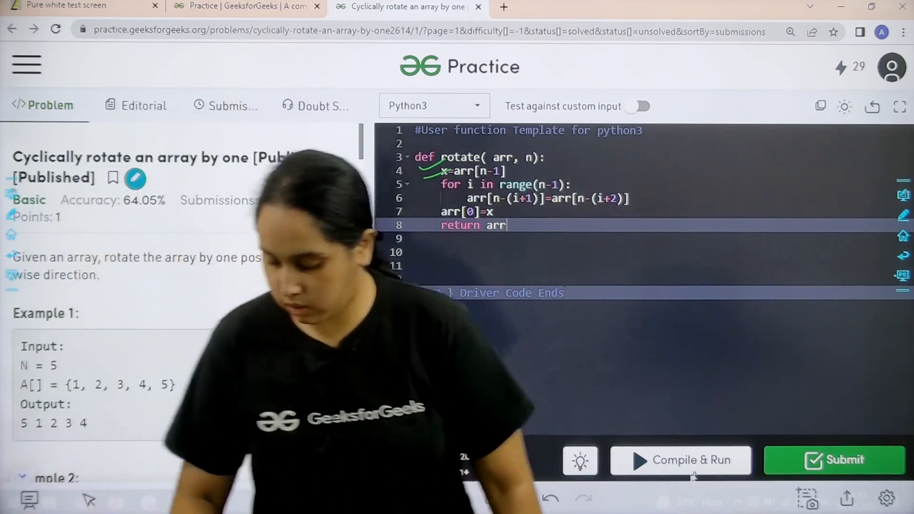
- Compile and run to confirm output 5 1 2 3 4, then submit the solution
{"action": "left_click", "coordinate": [679, 459]}
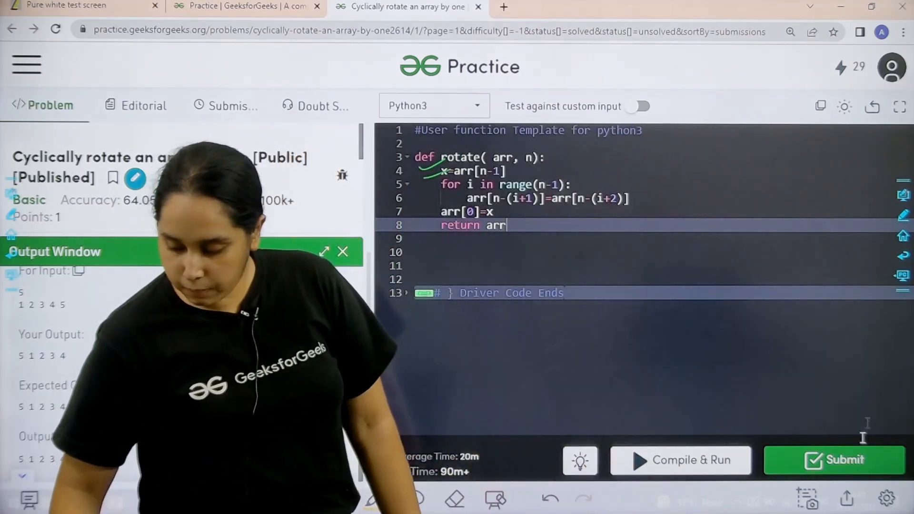
{"action": "left_click", "coordinate": [834, 460]}
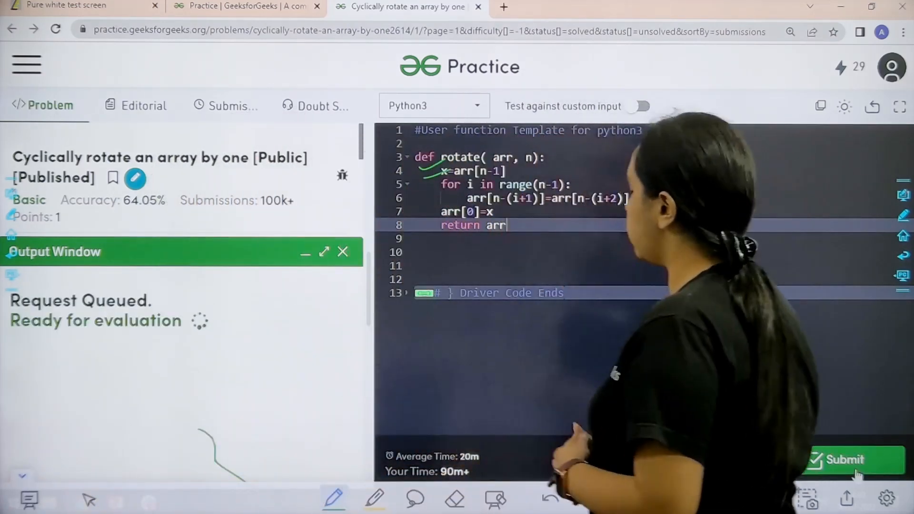